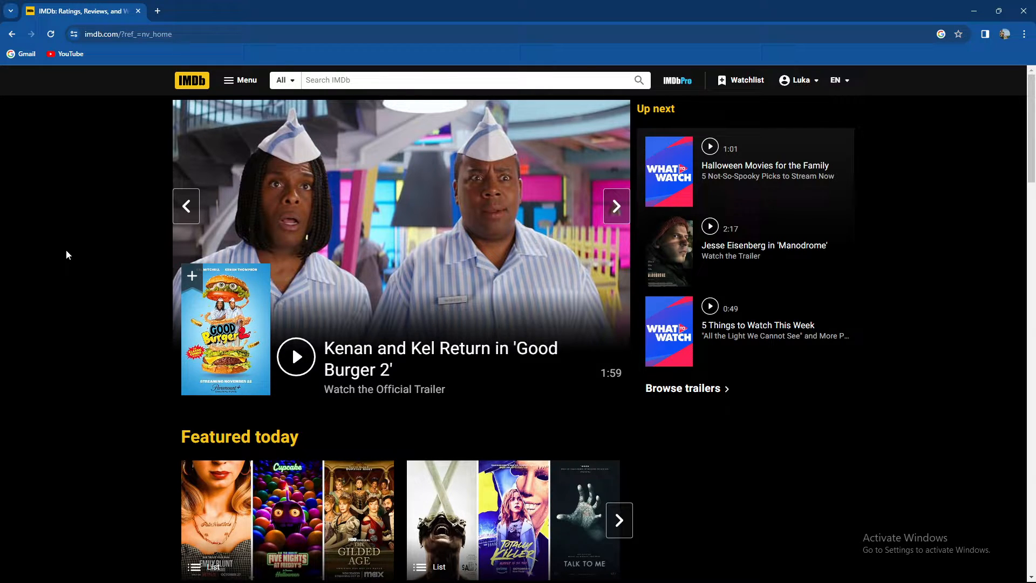
Scroll the IMDb home page down to the What to watch Top picks row.
{"action": "scroll", "scroll_direction": "down", "scroll_amount": 3}
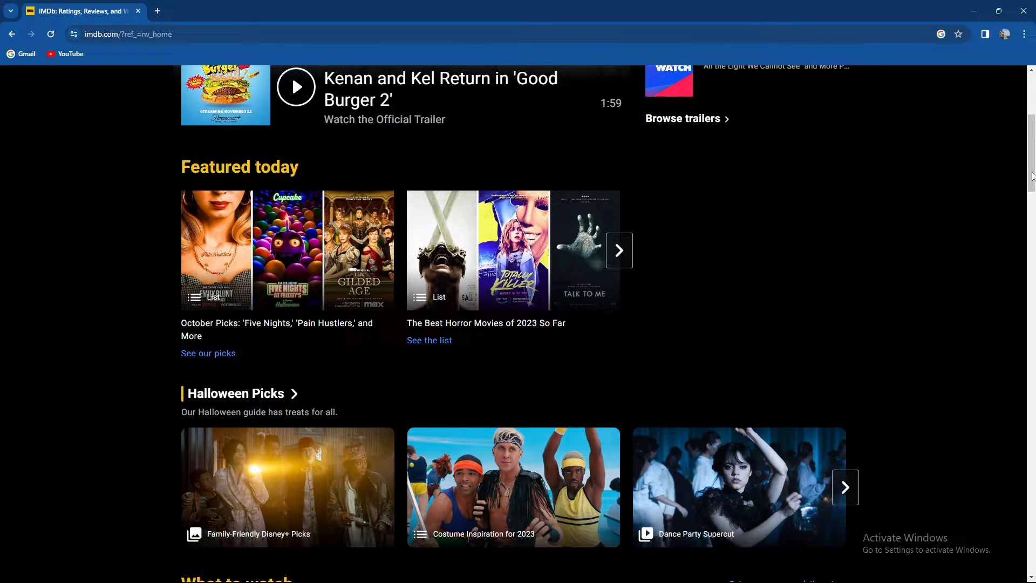
{"action": "scroll", "scroll_direction": "down", "scroll_amount": 3}
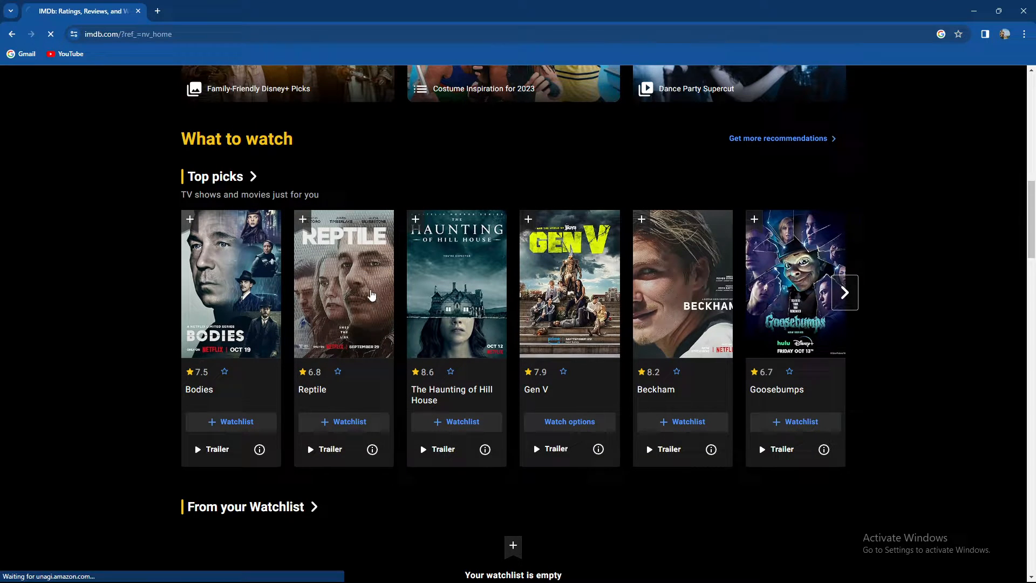
Open the Reptile (2023) title page from Top picks and browse its details.
{"action": "left_click", "coordinate": [343, 284]}
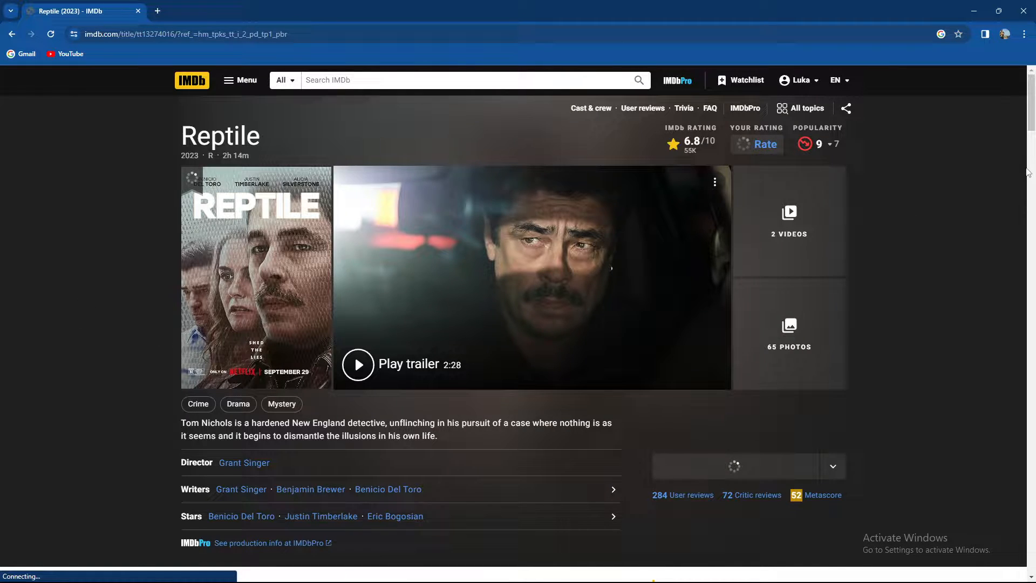
{"action": "scroll", "scroll_direction": "down", "scroll_amount": 3}
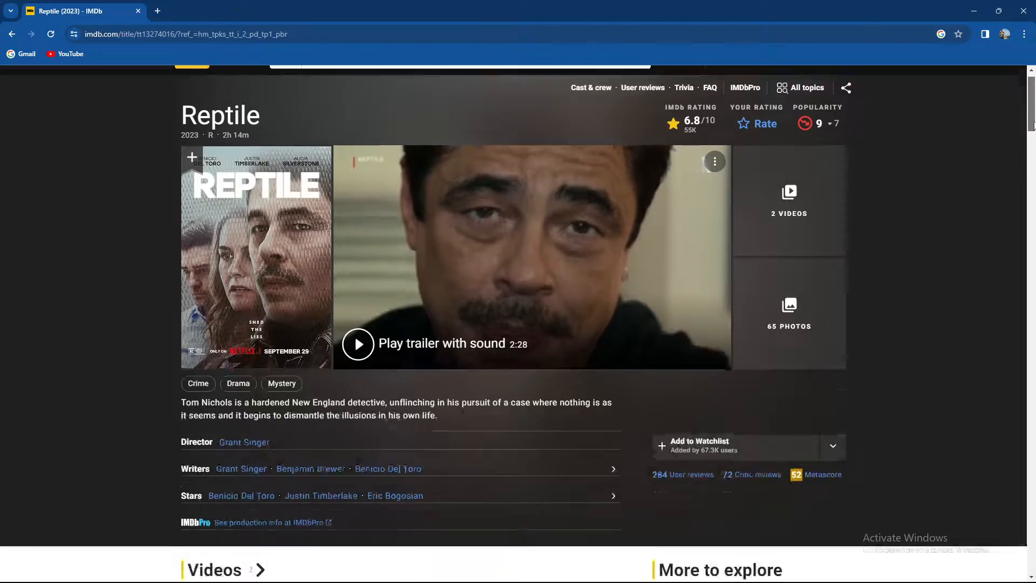
{"action": "scroll", "scroll_direction": "down", "scroll_amount": 3}
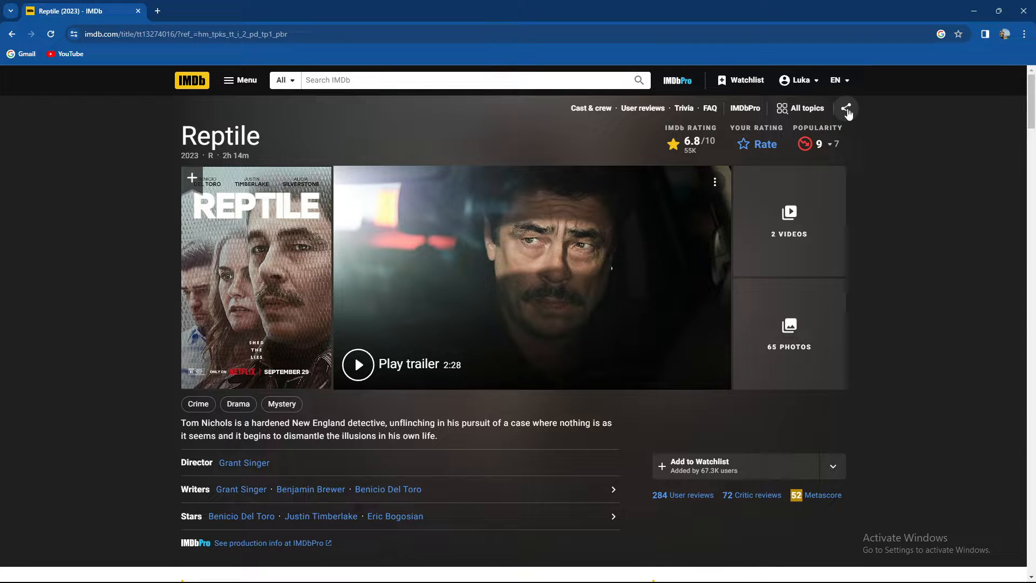
Copy the Reptile page link via the share menu's Copy Link option.
{"action": "left_click", "coordinate": [846, 108]}
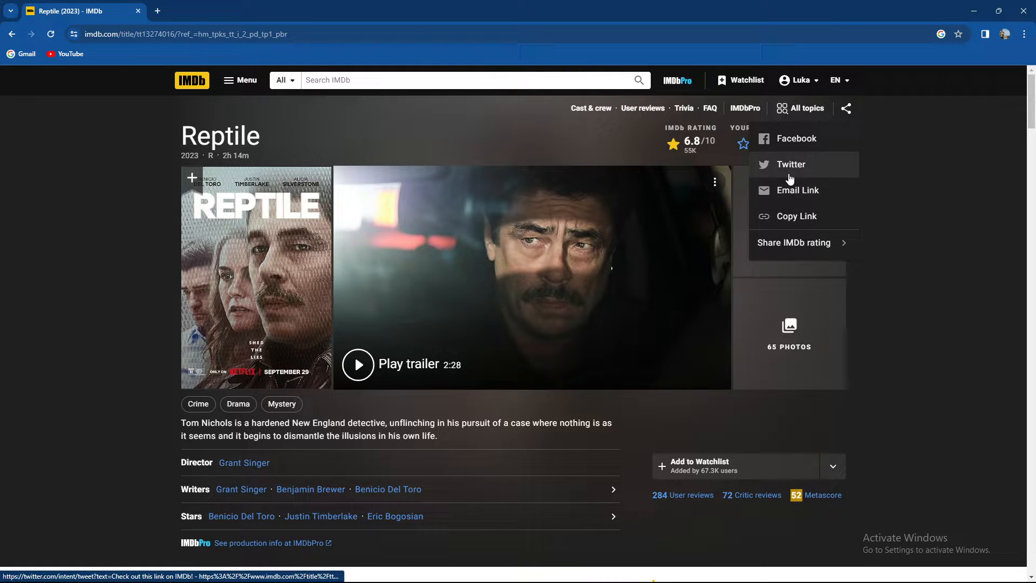
{"action": "mouse_move", "coordinate": [797, 215]}
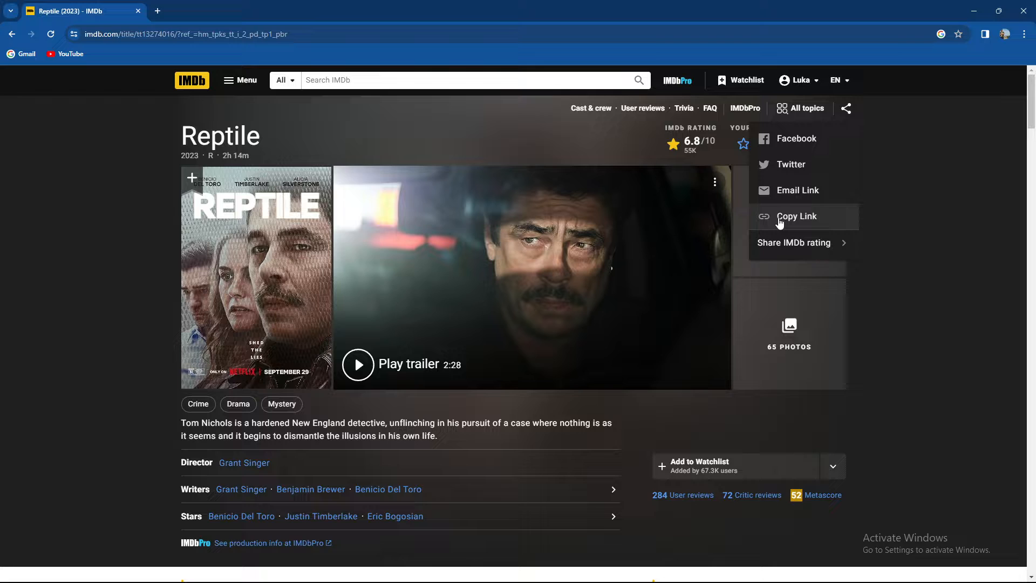
{"action": "left_click", "coordinate": [797, 216]}
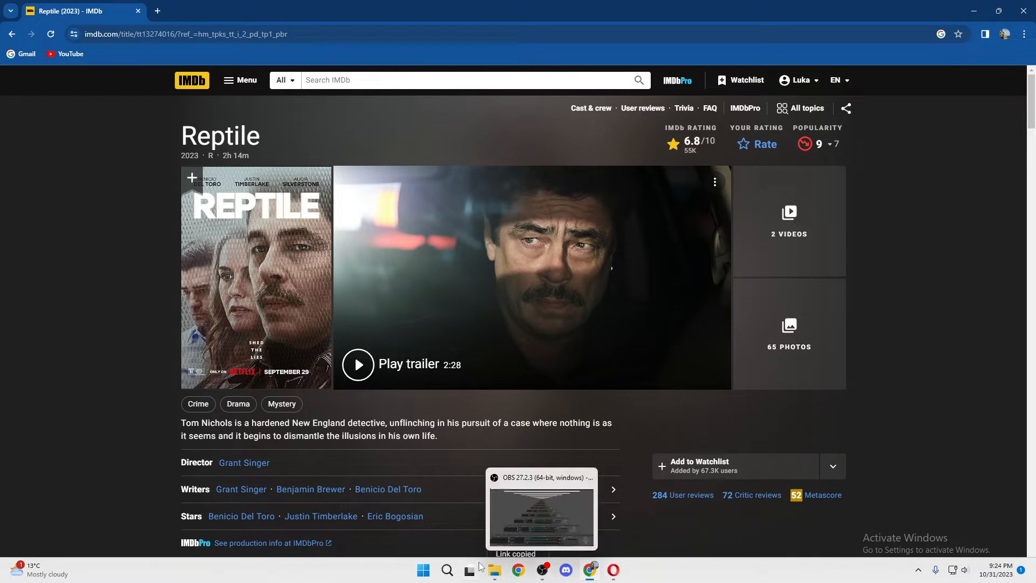
Bring the LalaMove Notepad document up in front of the IMDb page from the taskbar.
{"action": "left_click", "coordinate": [447, 569]}
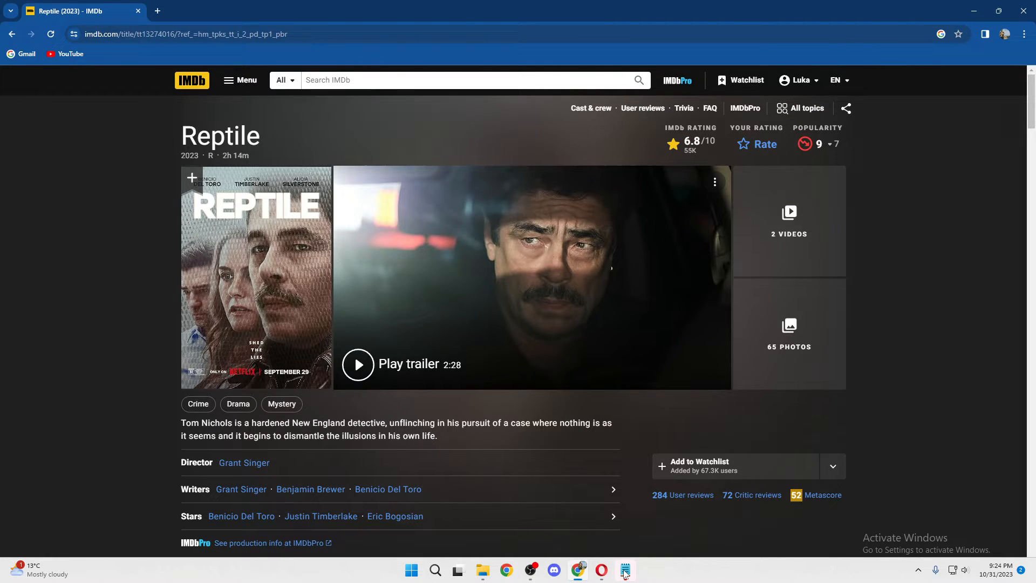
{"action": "left_click", "coordinate": [623, 570]}
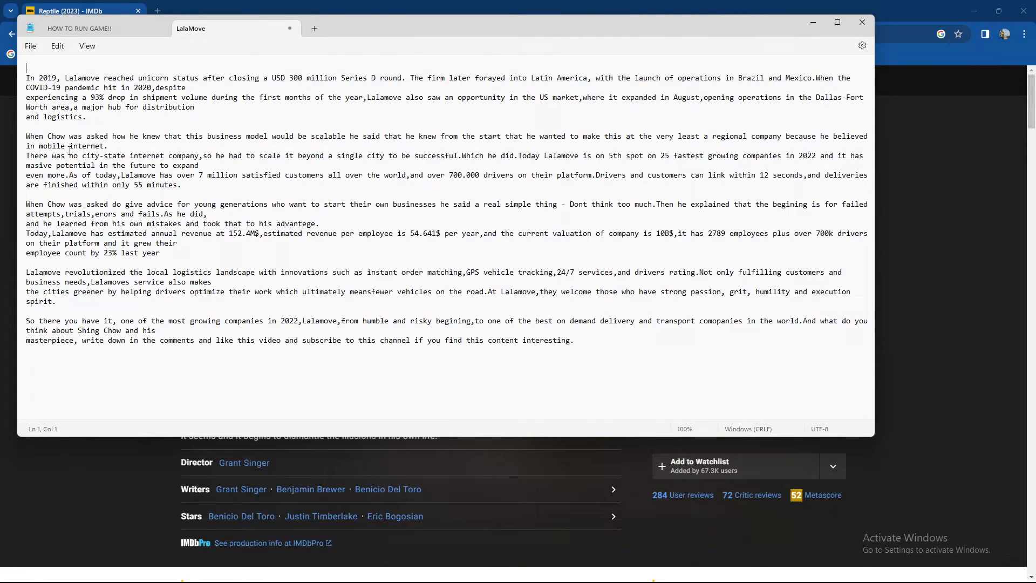
Paste the copied Reptile link into the LalaMove notes and return to the browser.
{"action": "key", "text": "ctrl+a"}
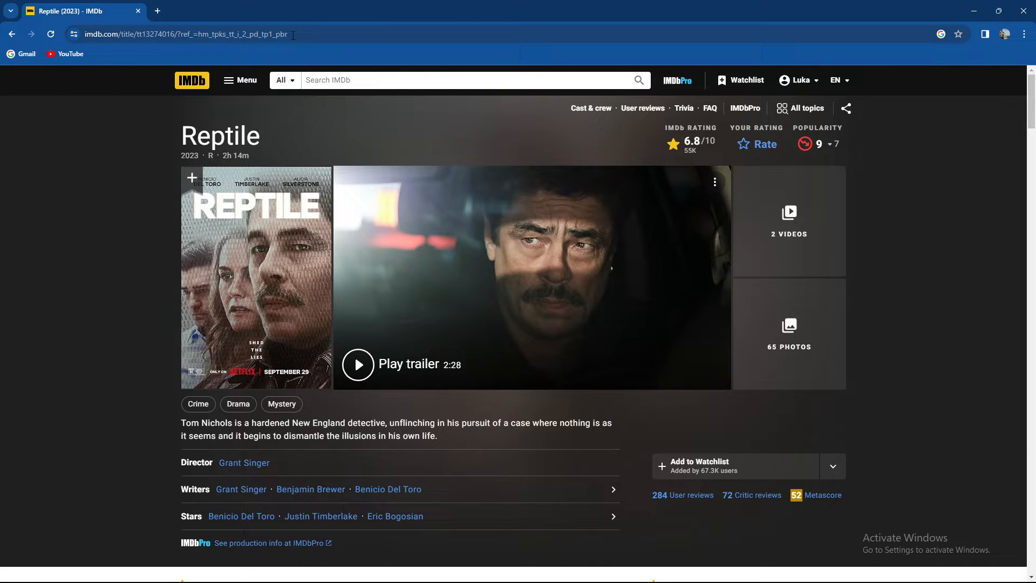
Reopen IMDb's sharing options for Reptile after focusing the address bar.
{"action": "left_click", "coordinate": [199, 33]}
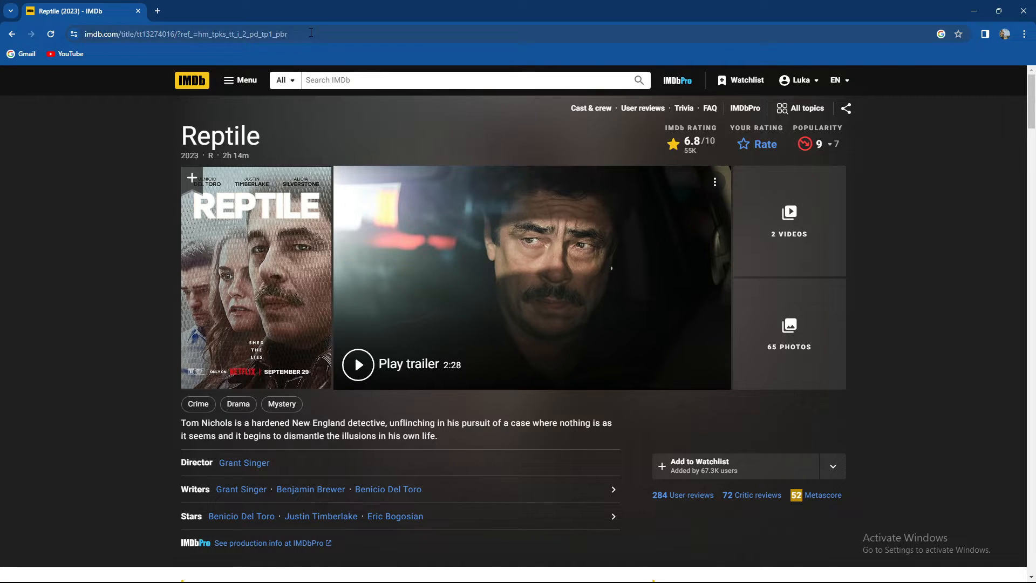
{"action": "left_click", "coordinate": [185, 33]}
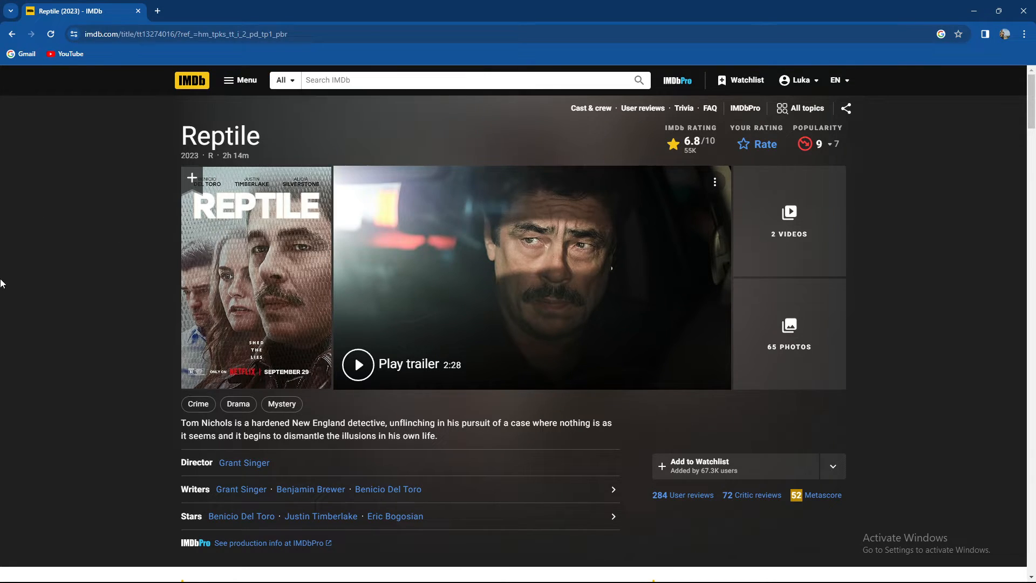
{"action": "mouse_move", "coordinate": [846, 108]}
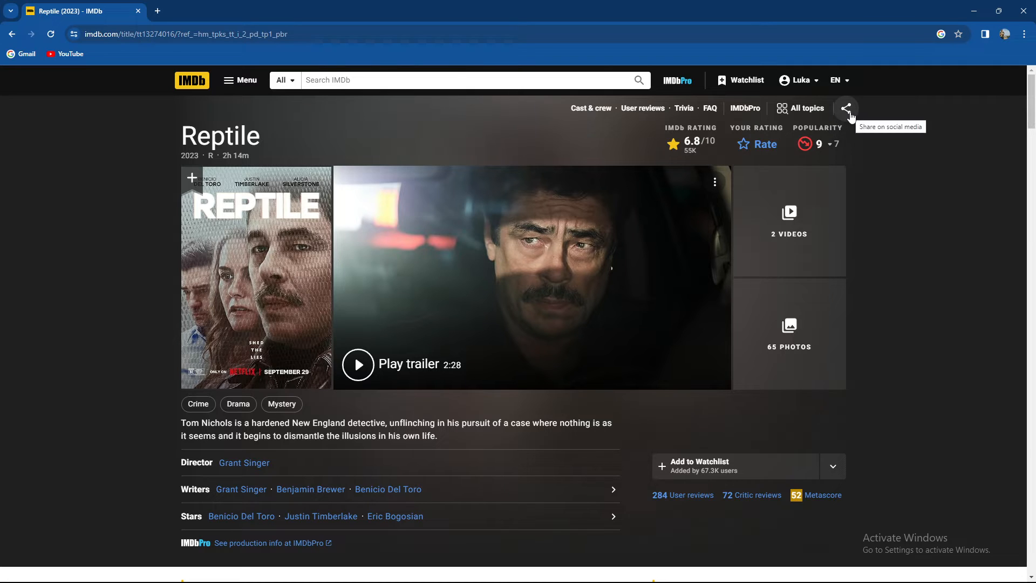
{"action": "left_click", "coordinate": [846, 108]}
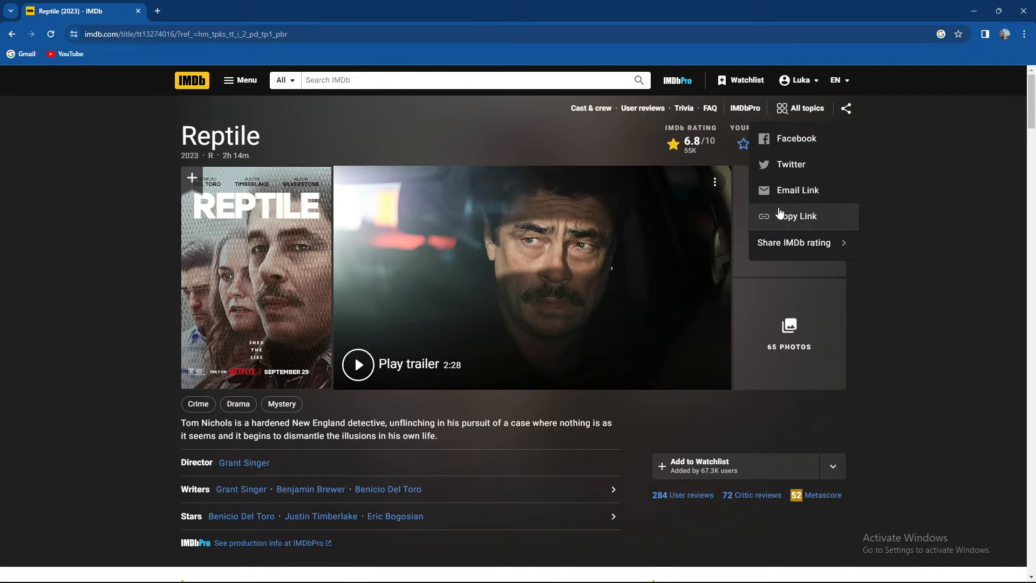